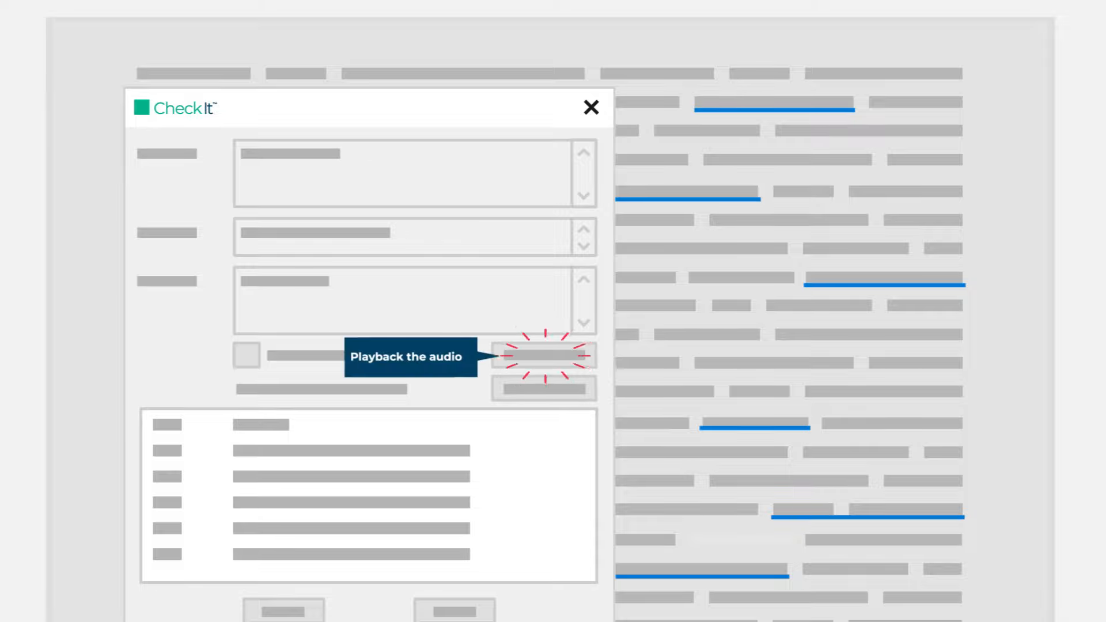
click(542, 356)
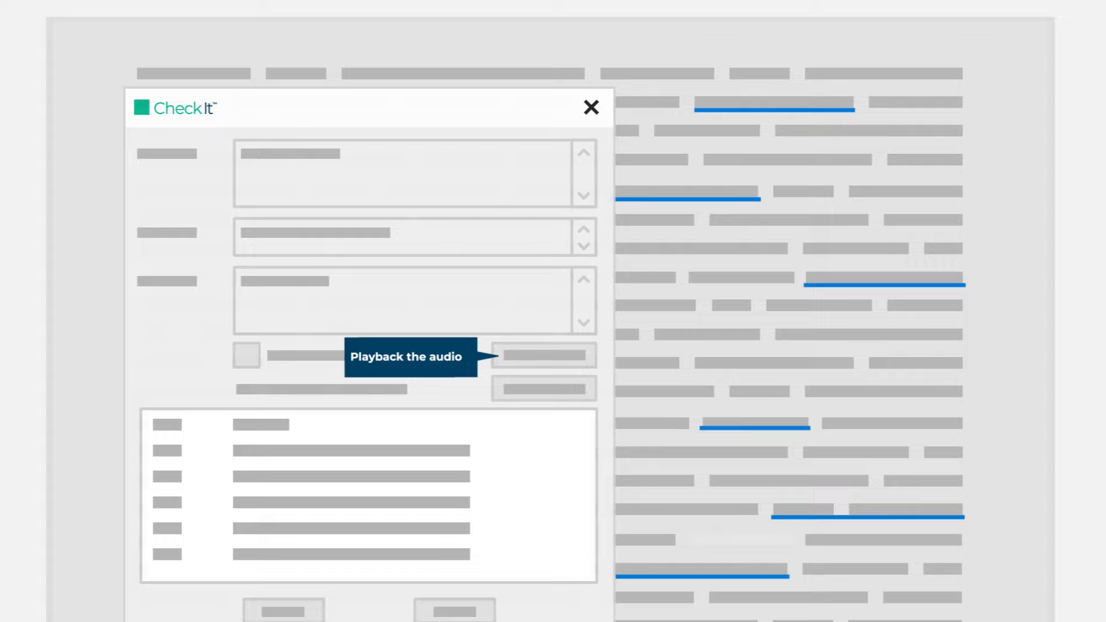